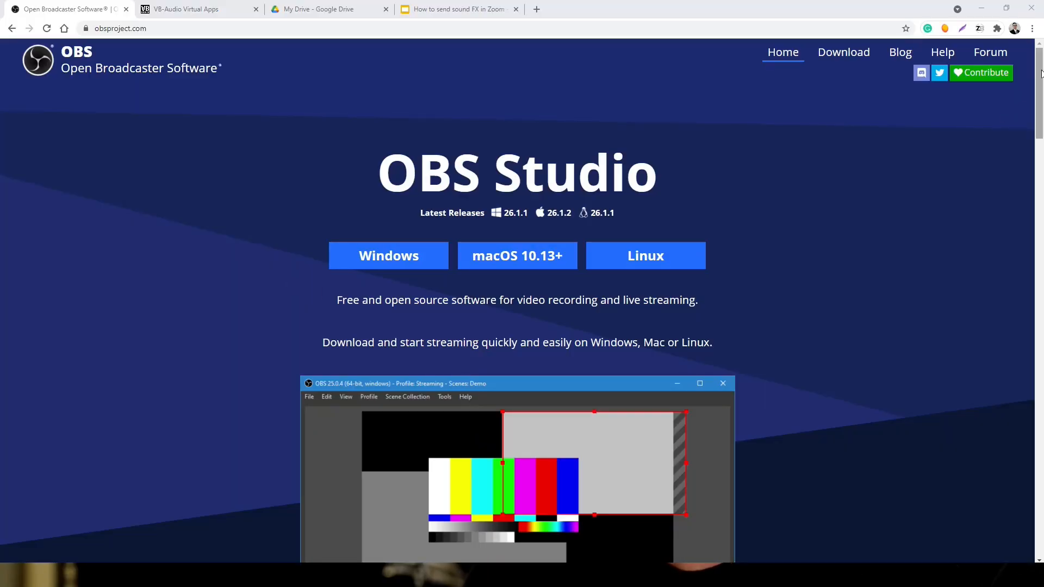
Step: Scroll through the OBS Studio download page, then switch to the VB-Audio Virtual Cable page
scroll("down", 3)
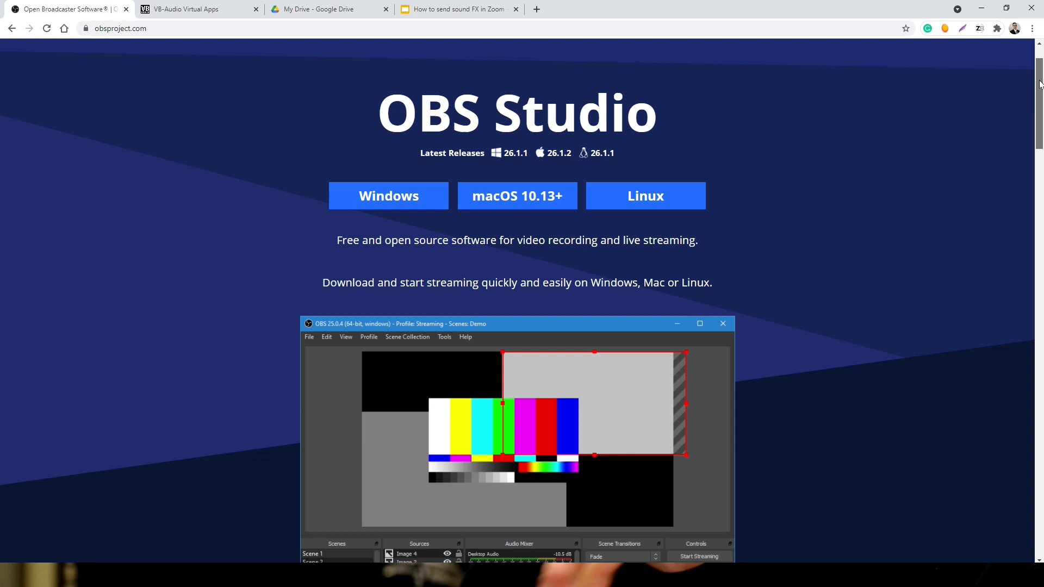
scroll("down", 3)
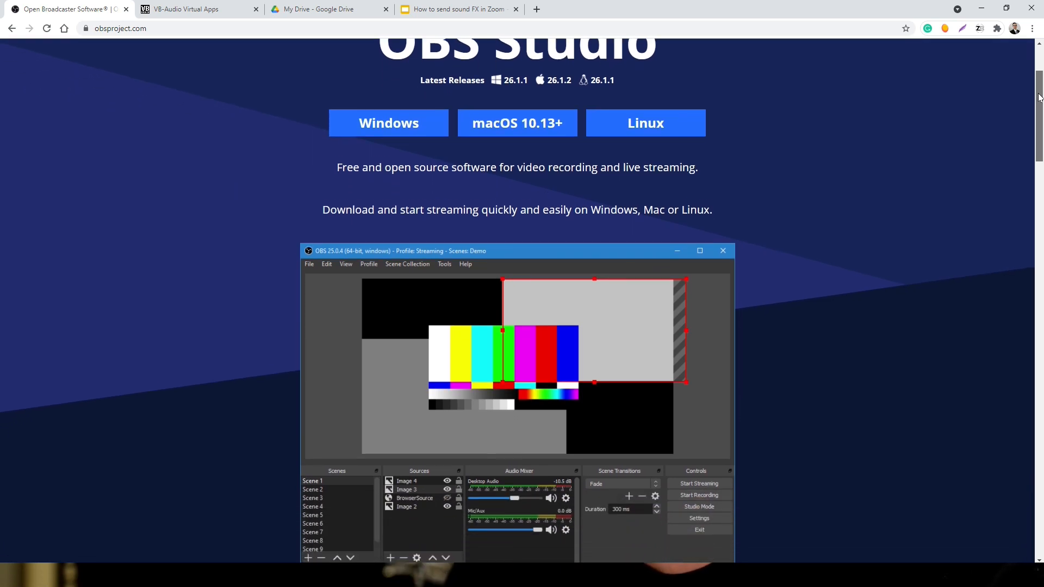
scroll("down", 3)
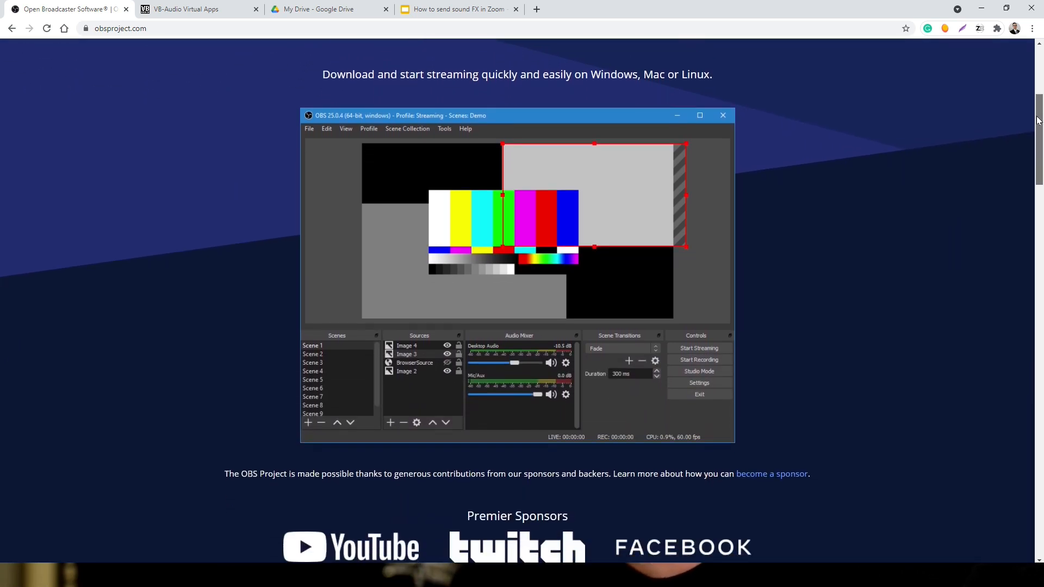
left_click(196, 9)
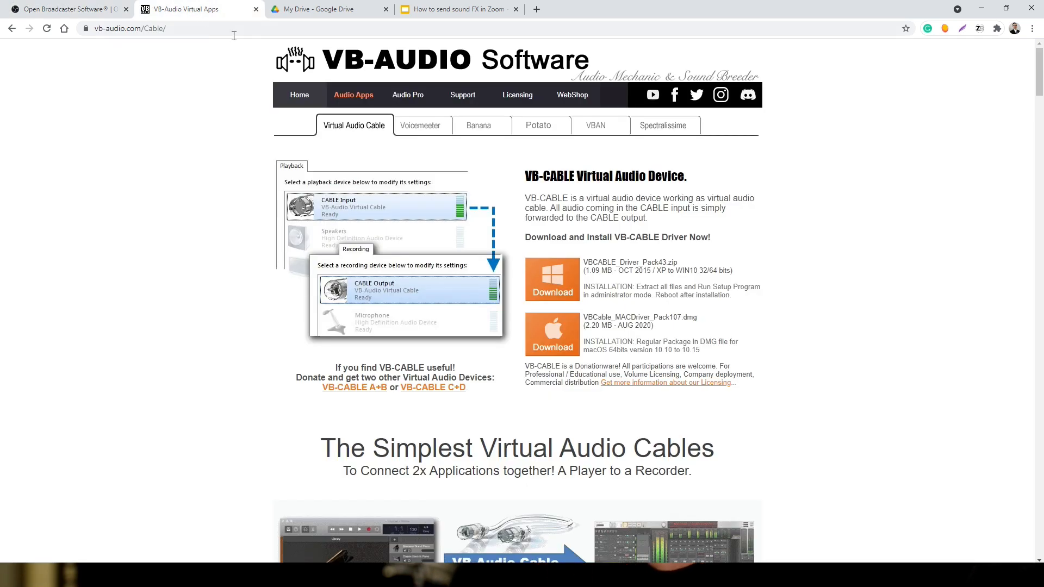
left_click(551, 279)
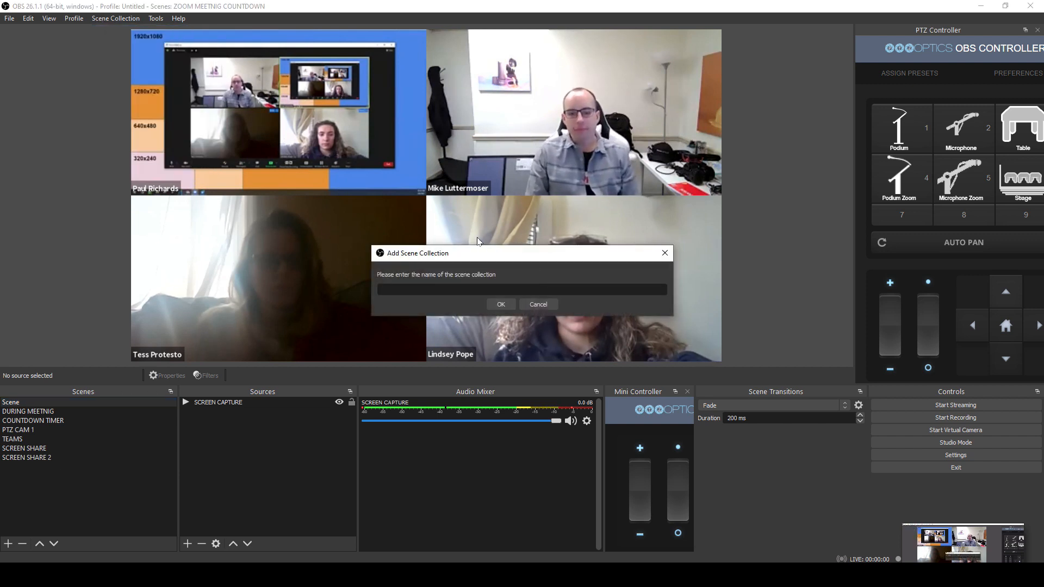
Step: Name the new scene collection 'ZOOM AUDIO EFFECTS' and confirm it
type("ZOOM AUDIO EFFECTS")
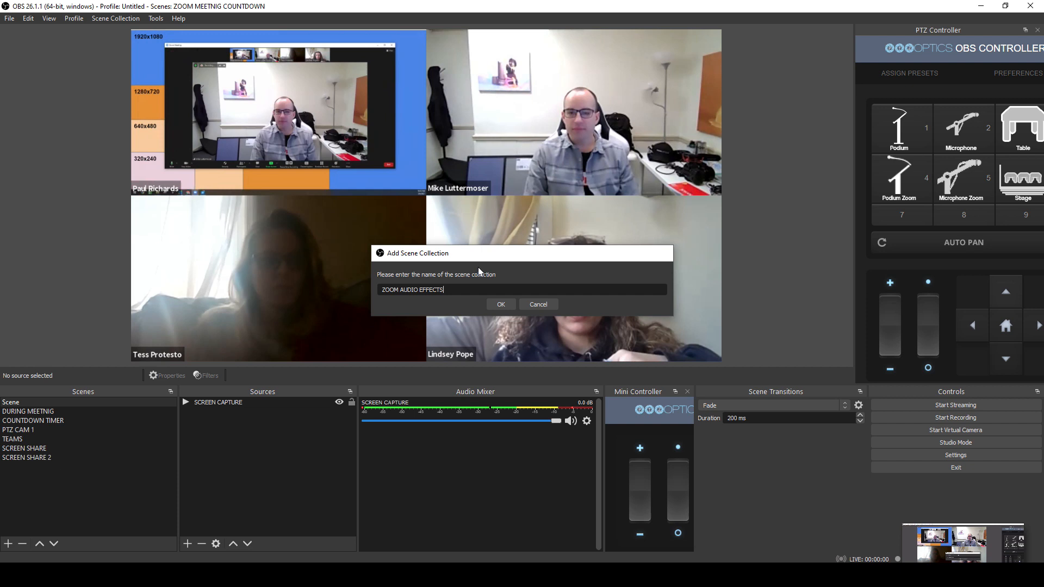
left_click(500, 304)
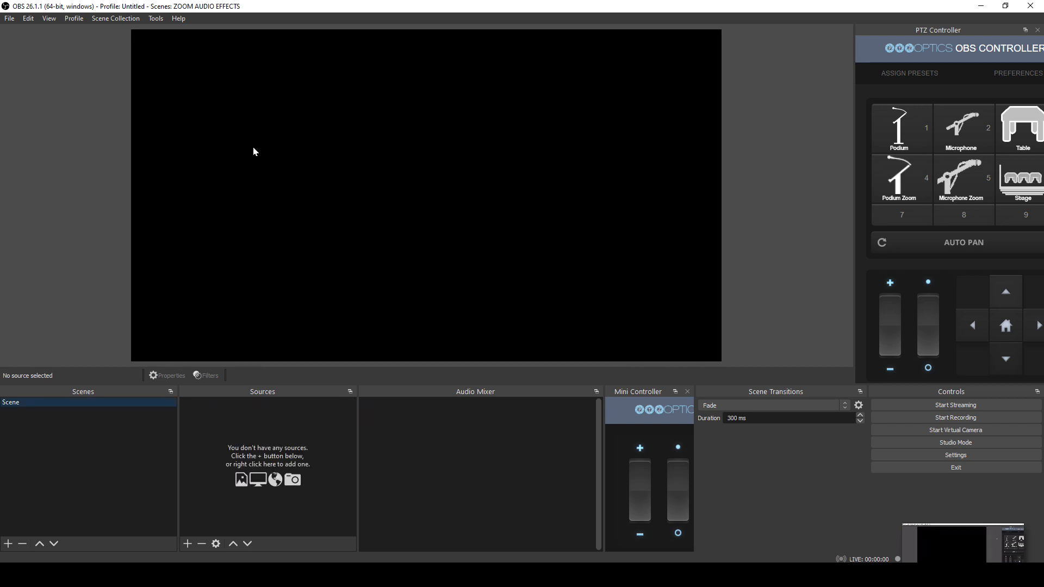
mouse_move(451, 255)
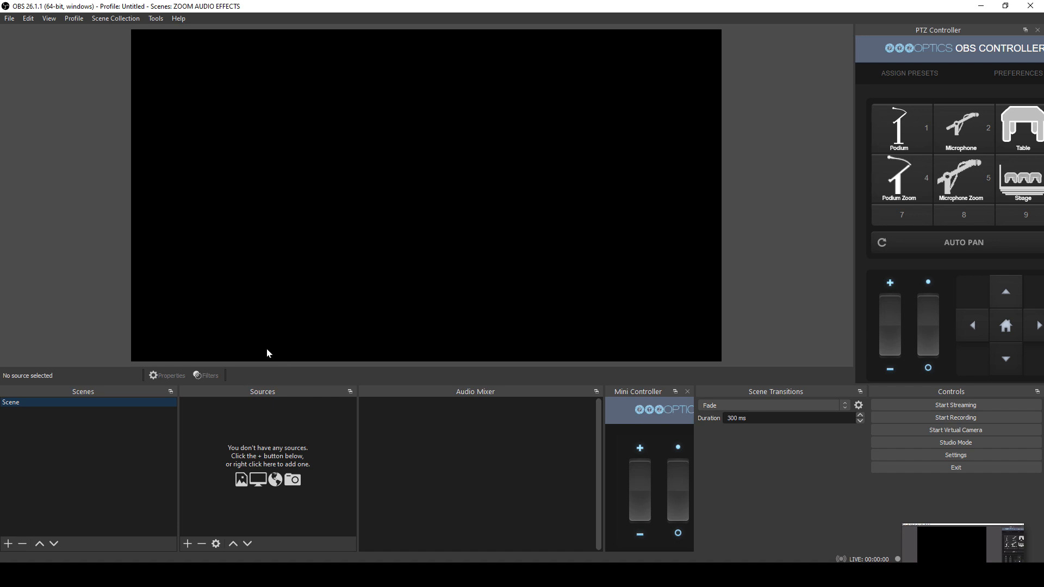
mouse_move(261, 440)
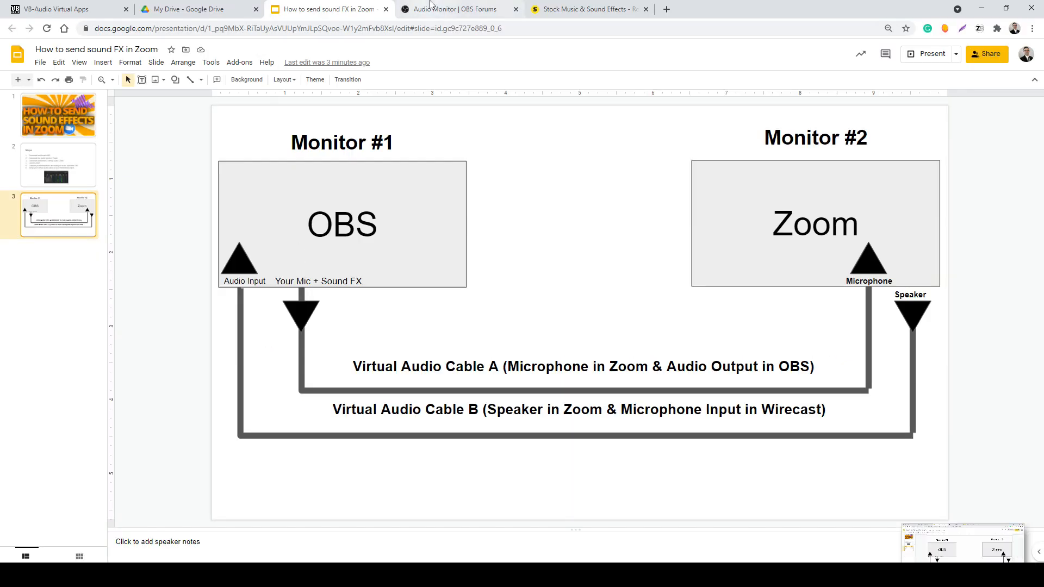
Step: Download audio-monitor-0.7.1-windows-installer.zip from the Audio Monitor forum page
left_click(456, 8)
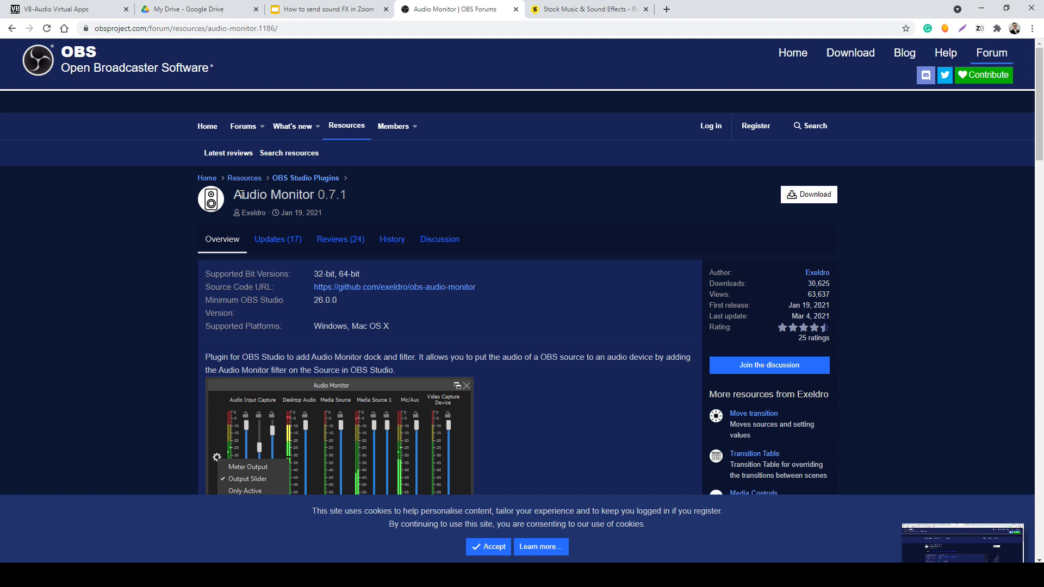
left_click(808, 195)
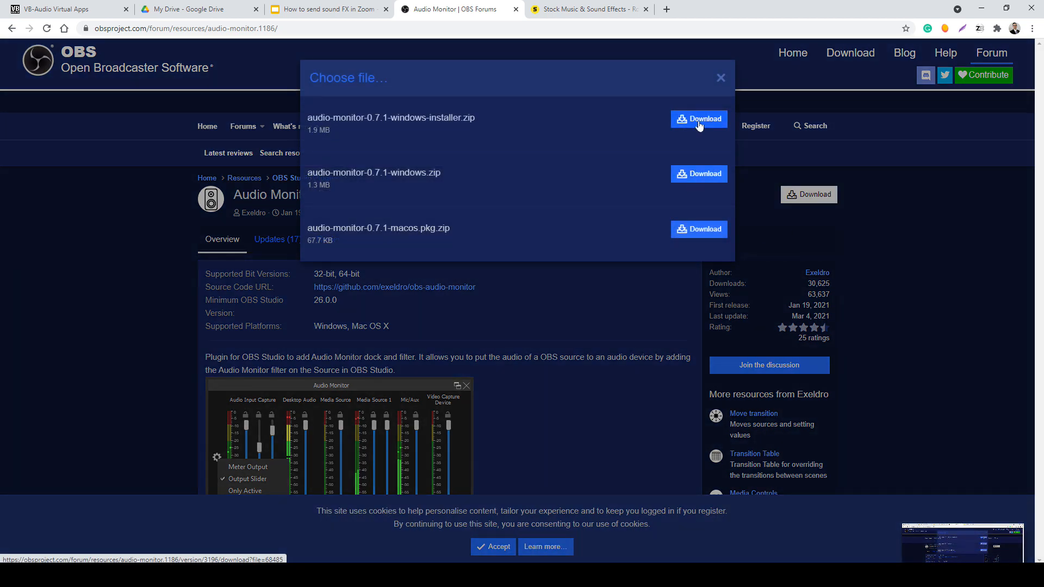
left_click(698, 118)
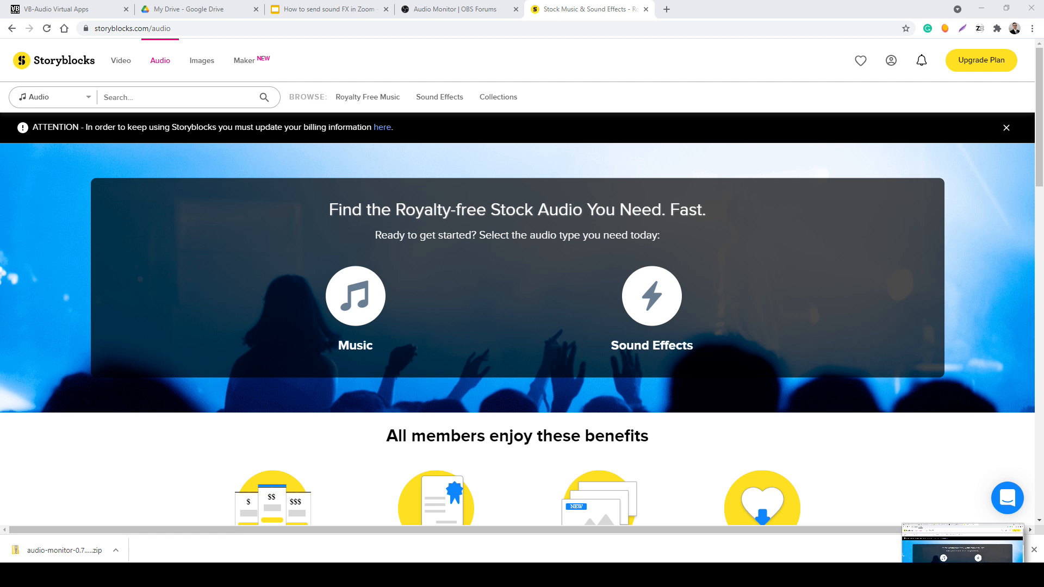
mouse_move(1033, 478)
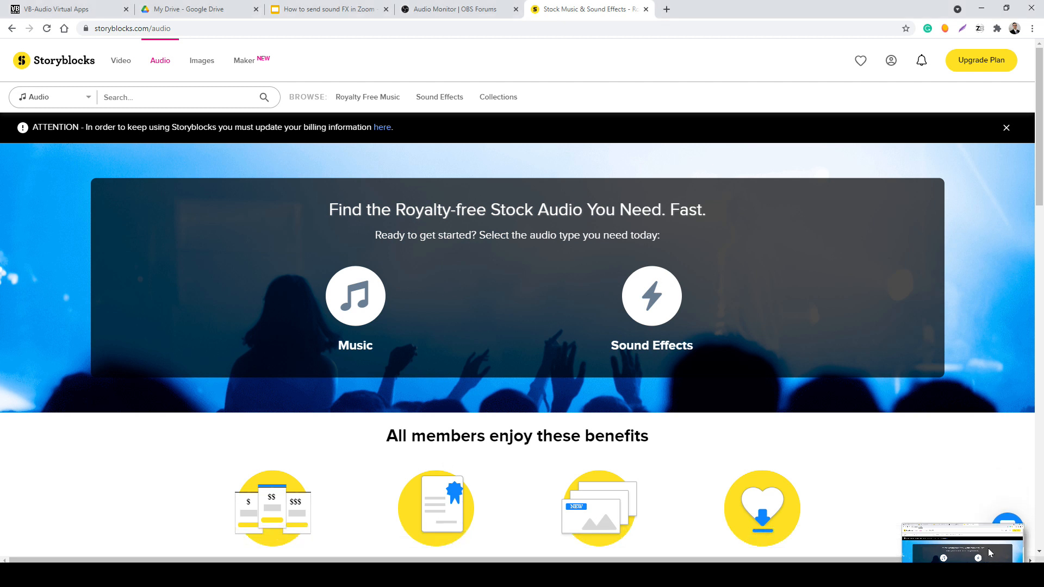
mouse_move(367, 97)
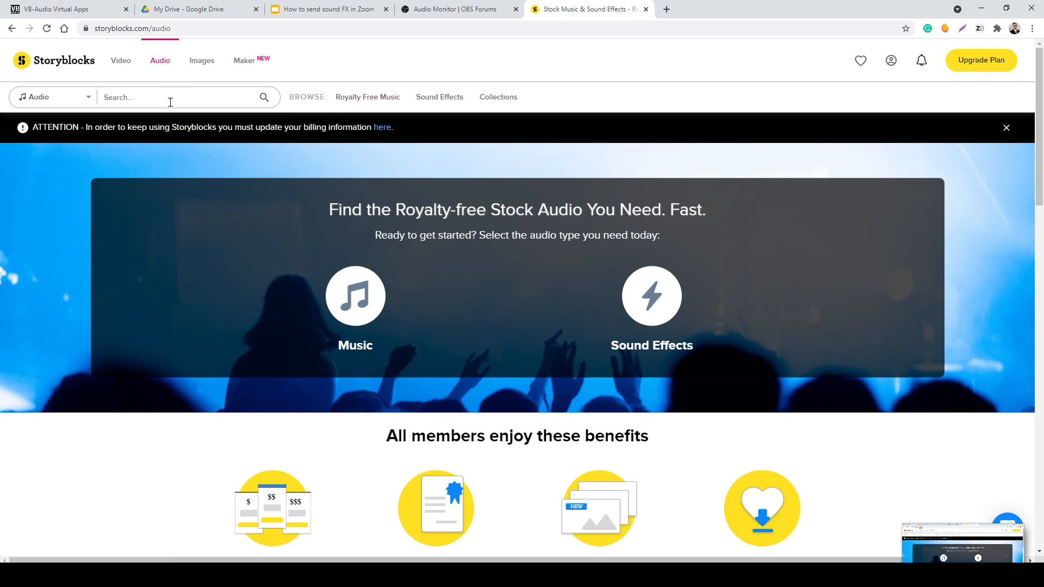
Step: Search Storyblocks for 'WOW', briefly preview Deep Thoughts Full, and show sound effect categories
type("WOW")
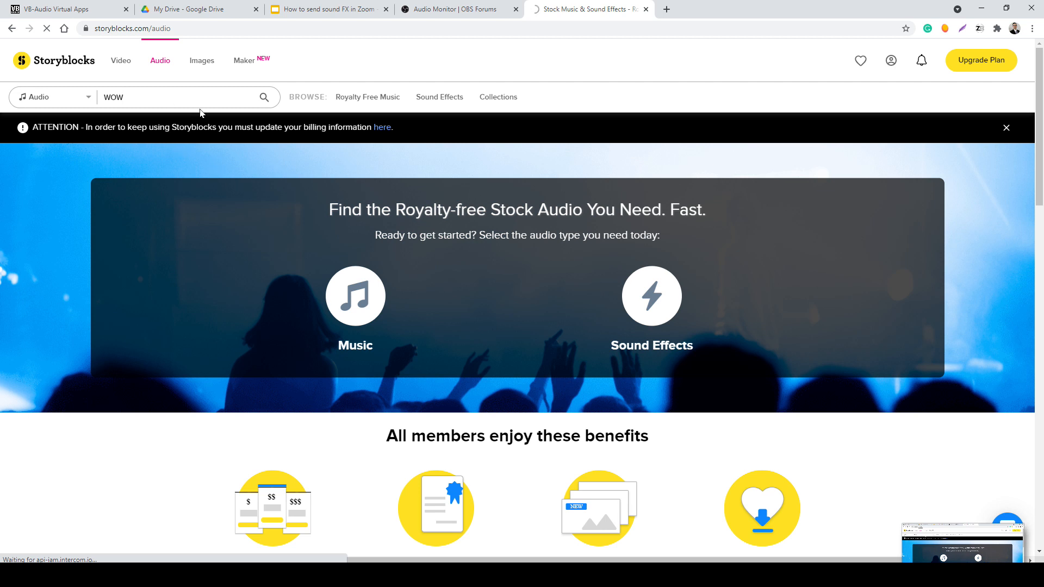
left_click(166, 97)
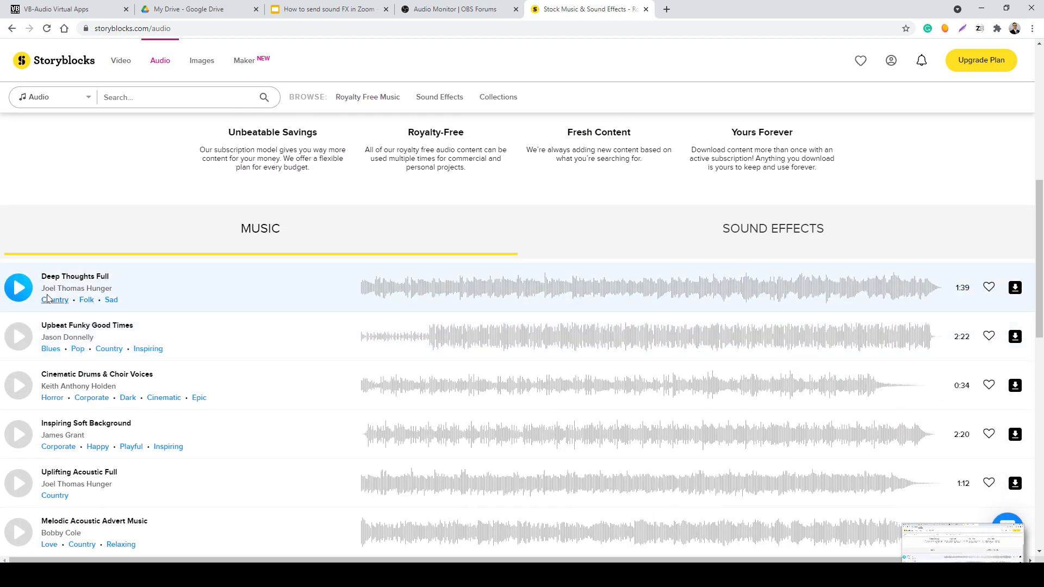
left_click(18, 288)
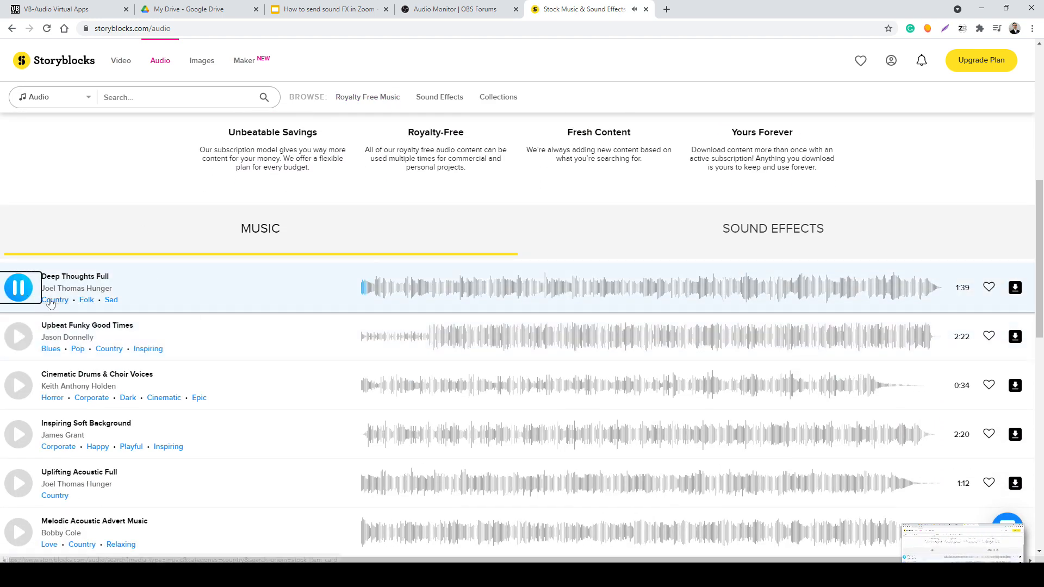
left_click(18, 287)
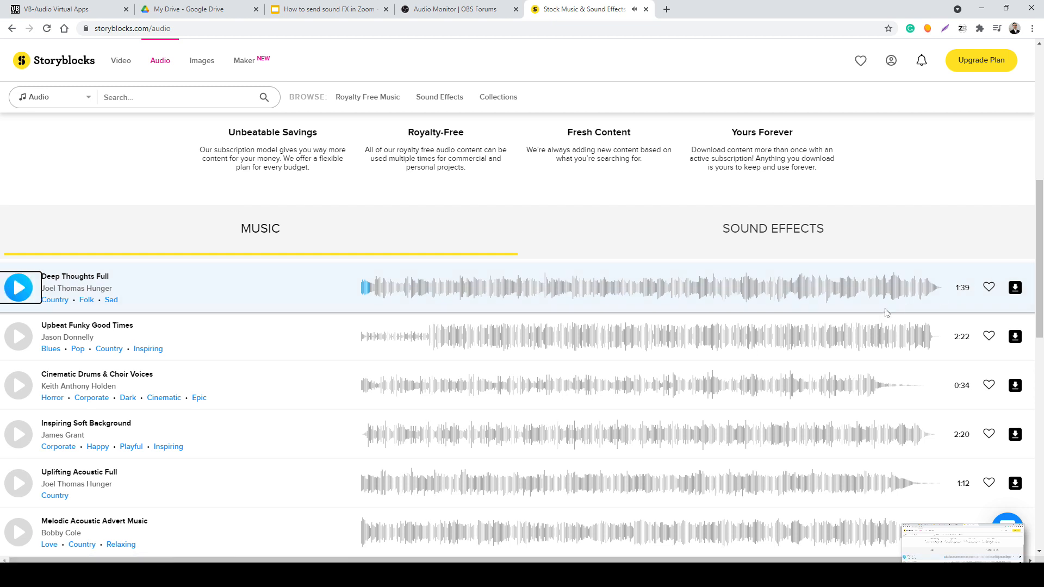
left_click(438, 97)
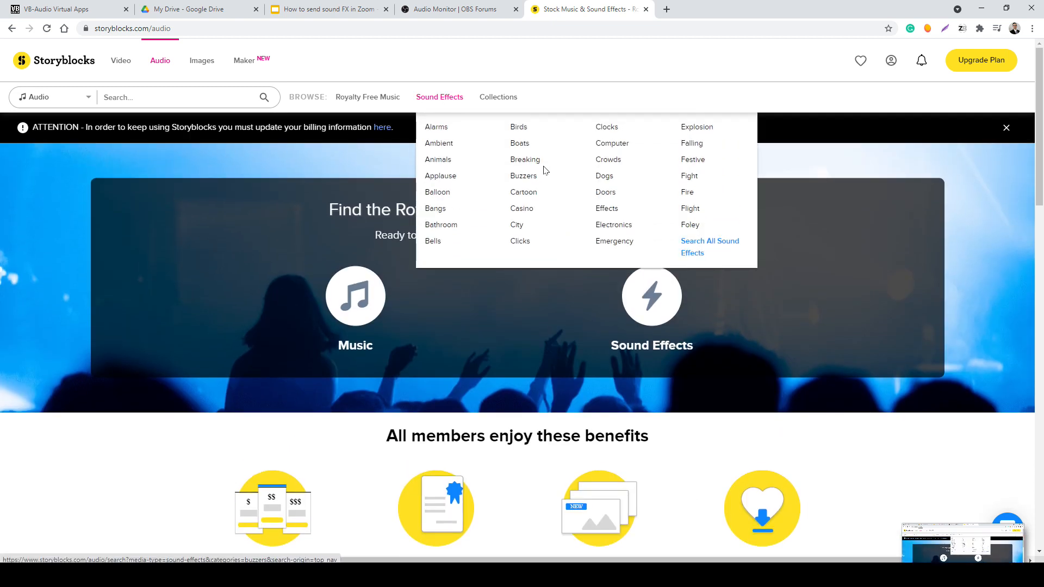
Step: Browse the Buzzers sound effects and preview Buzzer 1 and Fail Error Mistake
left_click(523, 175)
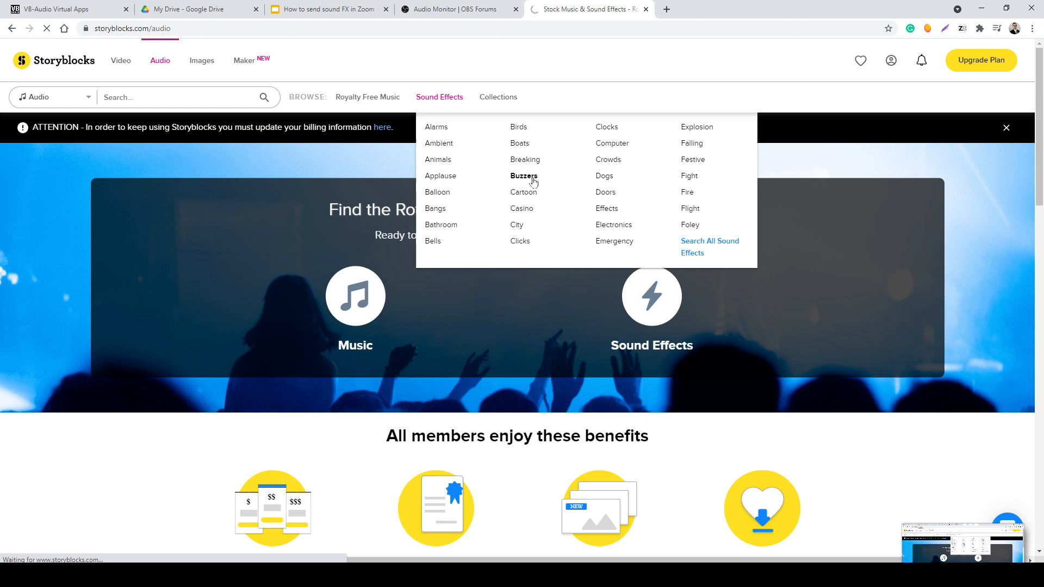
left_click(524, 176)
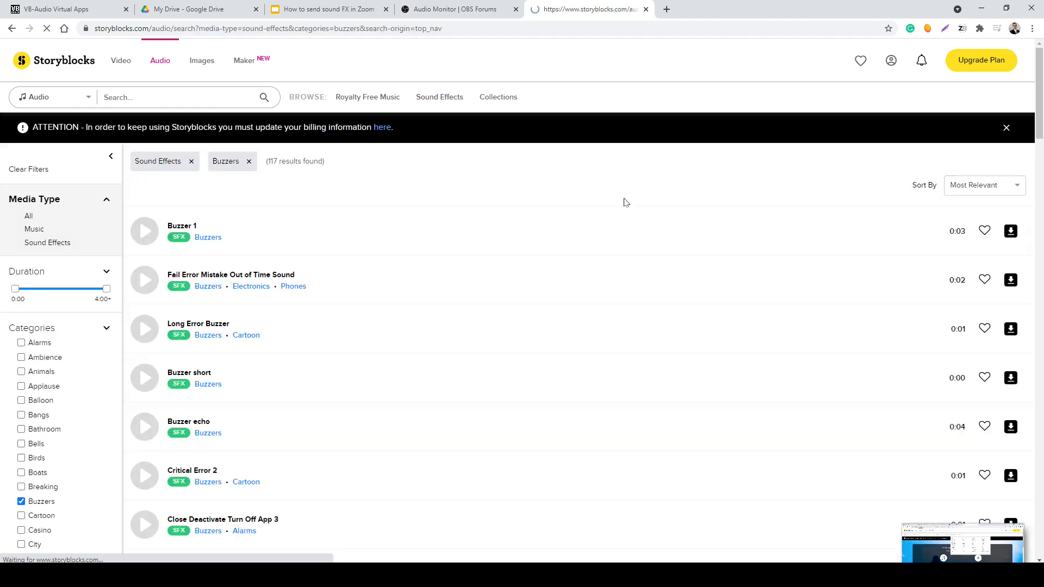
left_click(145, 231)
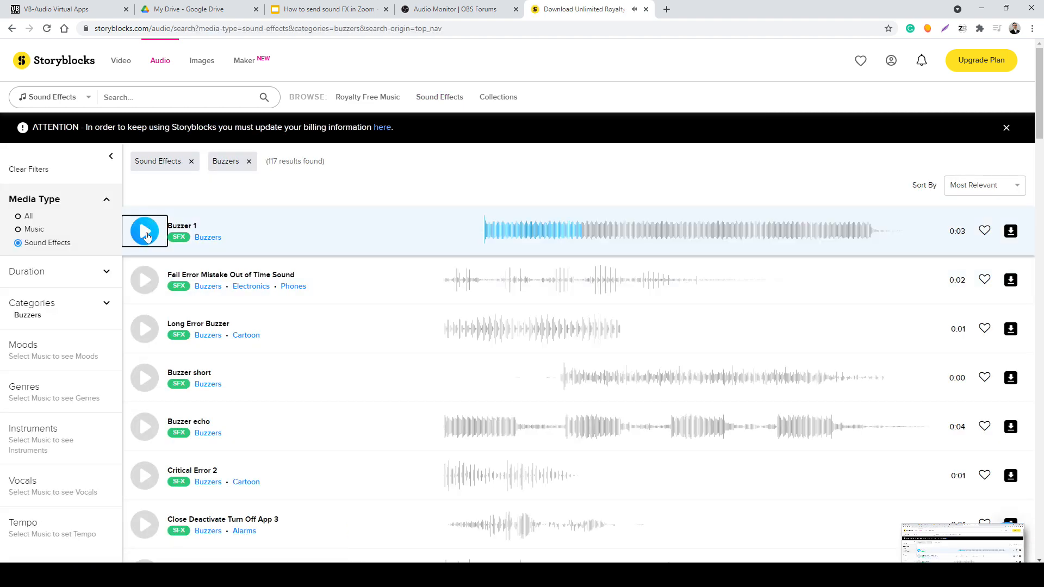
left_click(439, 97)
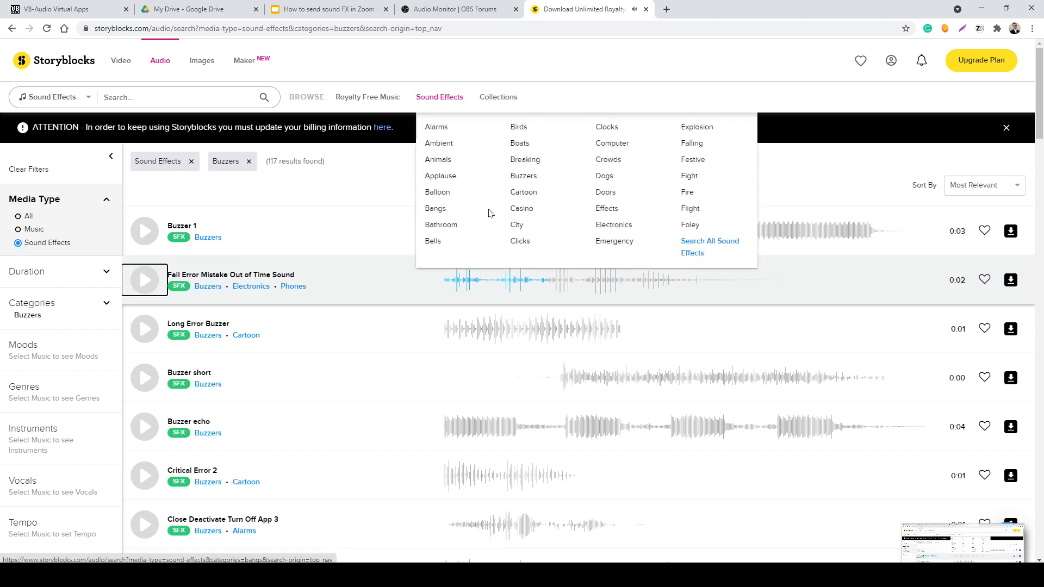
Step: List Casino sound effects and show download formats for the slot machine beep
left_click(522, 208)
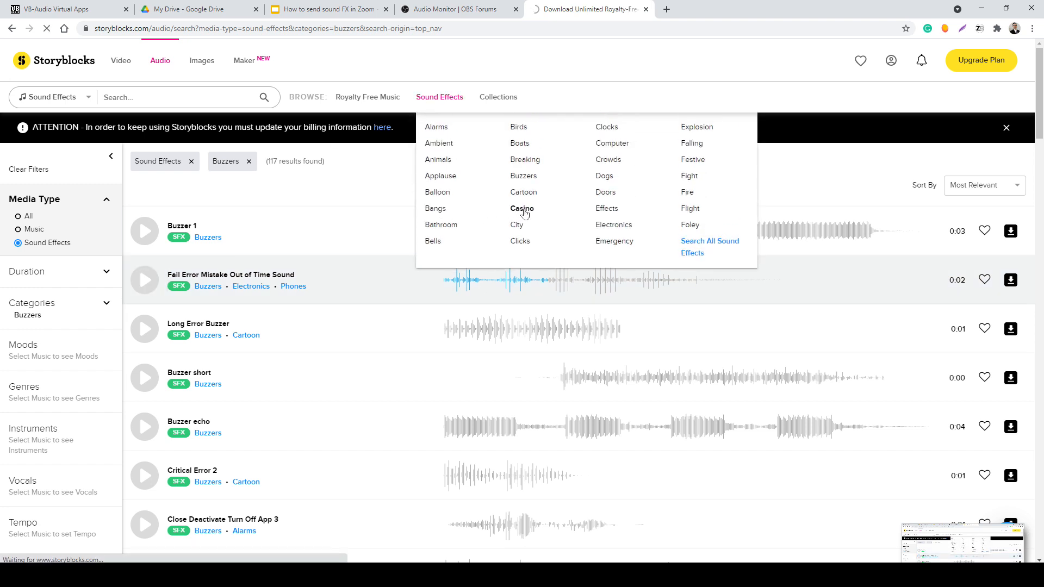
left_click(522, 209)
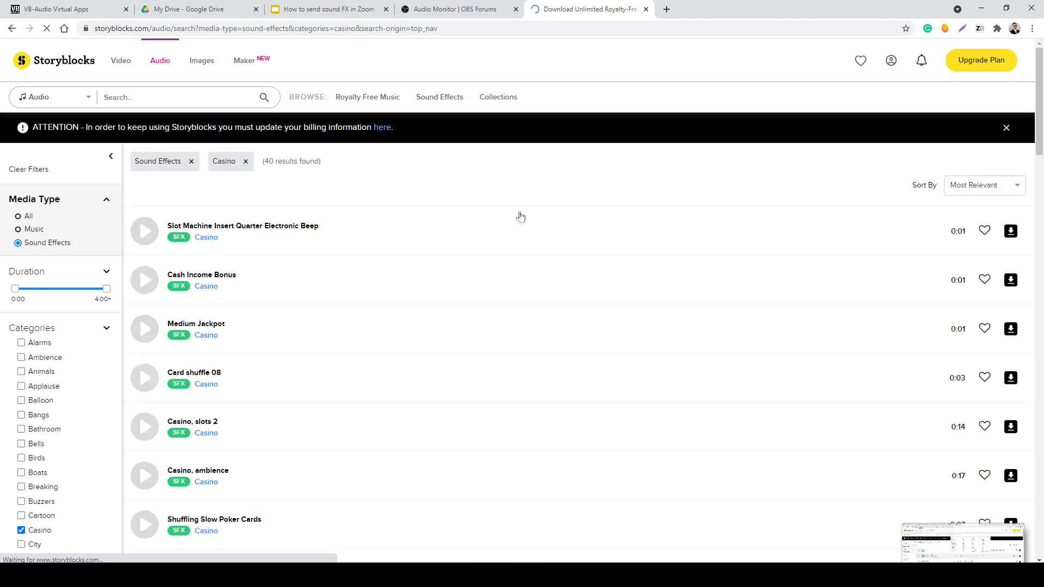
left_click(1010, 230)
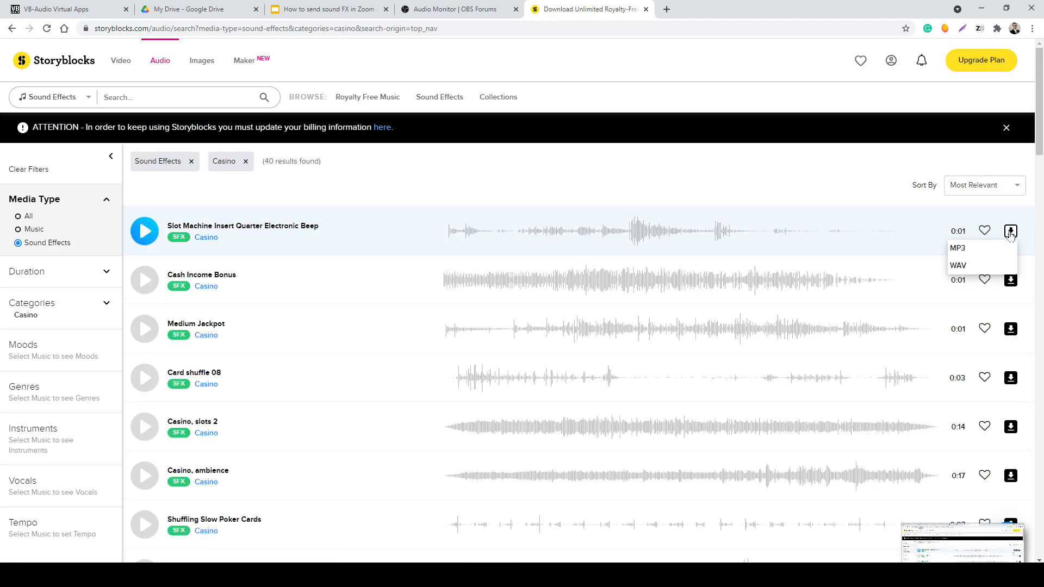
left_click(958, 248)
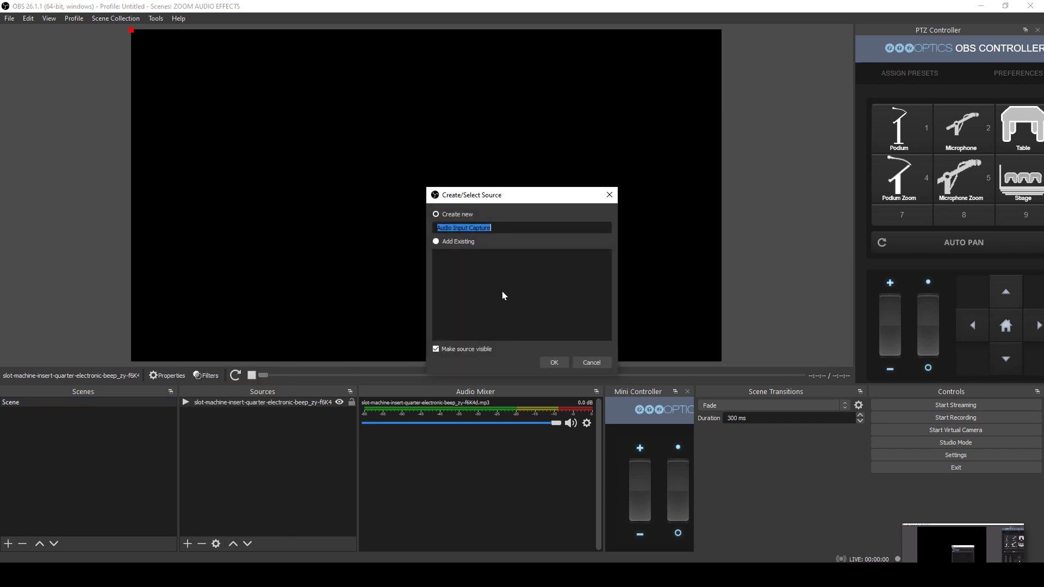
Step: Create an Audio Input Capture source named MICROPHONE using the Focusrite USB device
type("MICROP")
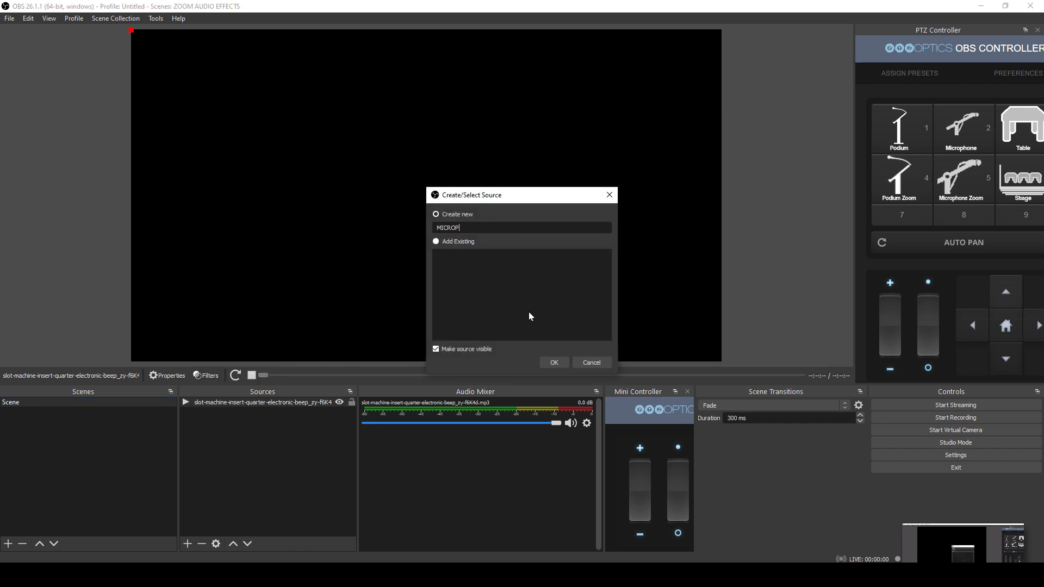
left_click(552, 362)
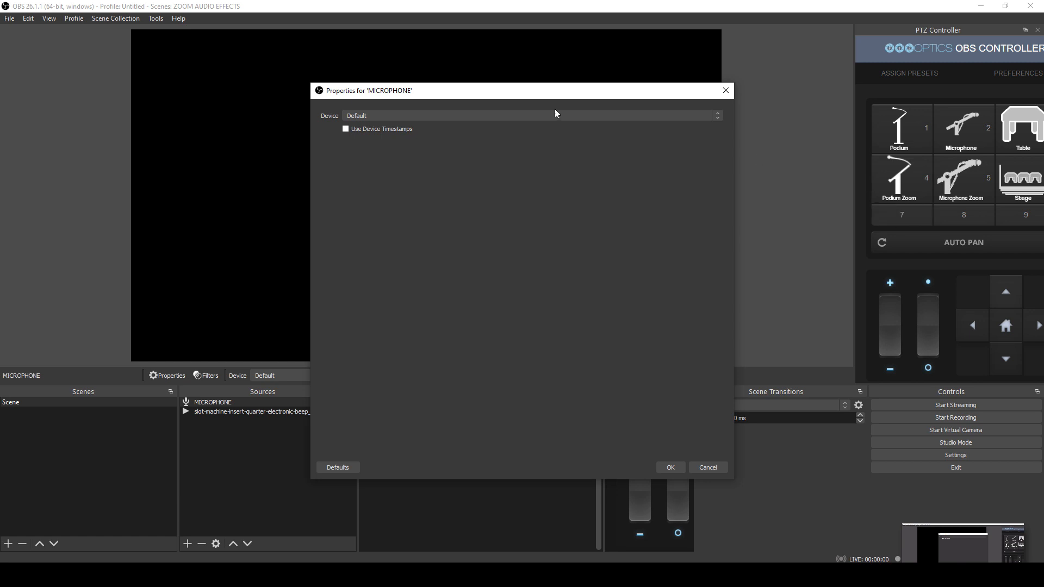
left_click(529, 116)
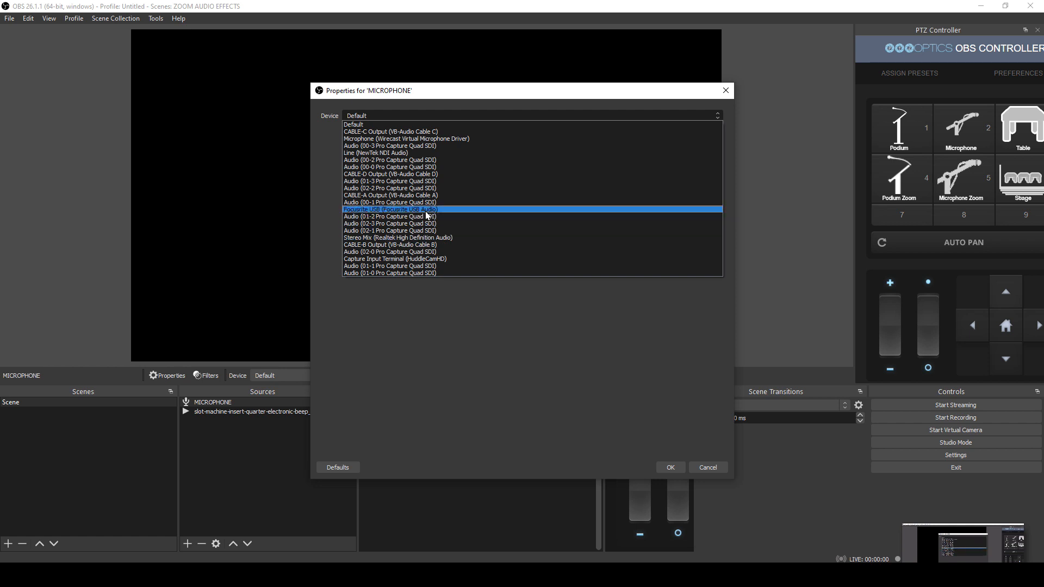
left_click(391, 209)
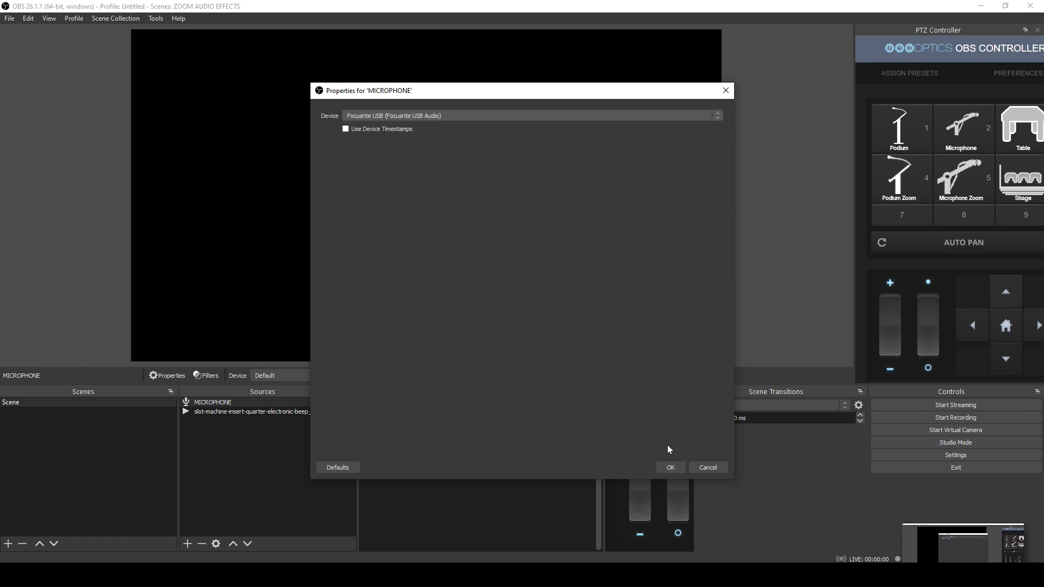
left_click(669, 466)
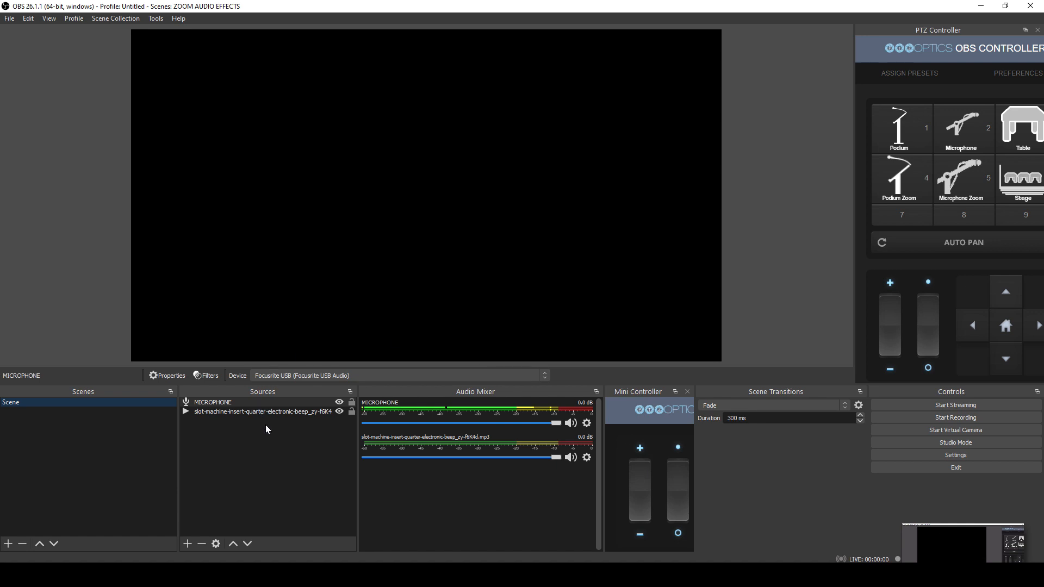
mouse_move(373, 414)
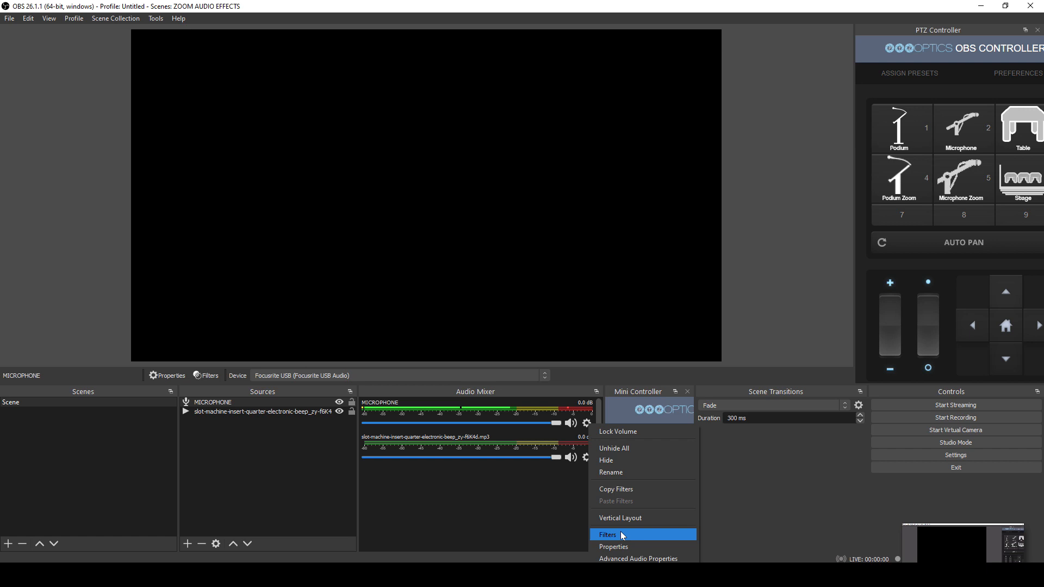
Step: Add an Audio Monitor filter to MICROPHONE with CABLE-A Input as its device
left_click(606, 534)
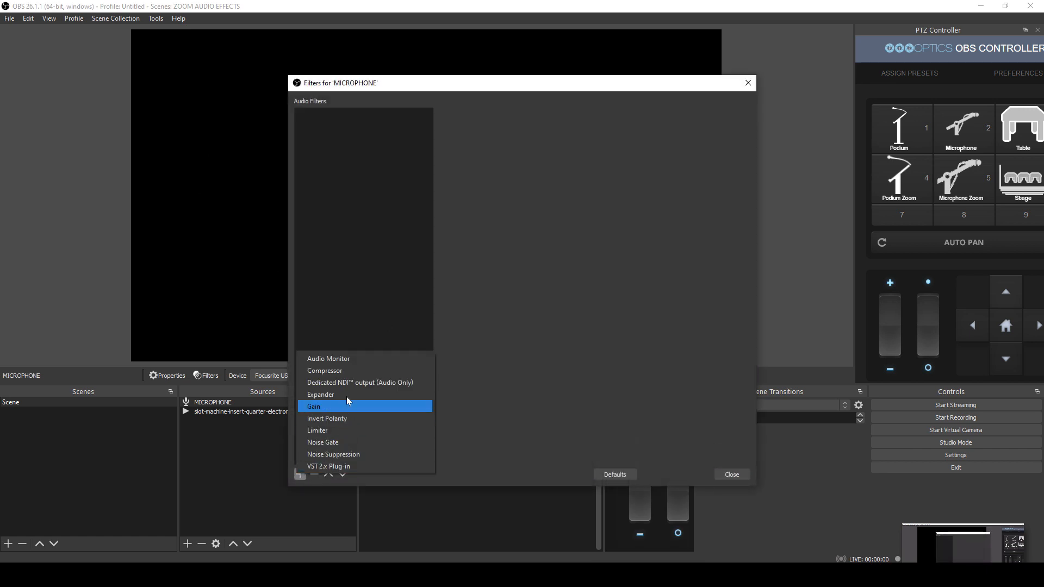
left_click(328, 358)
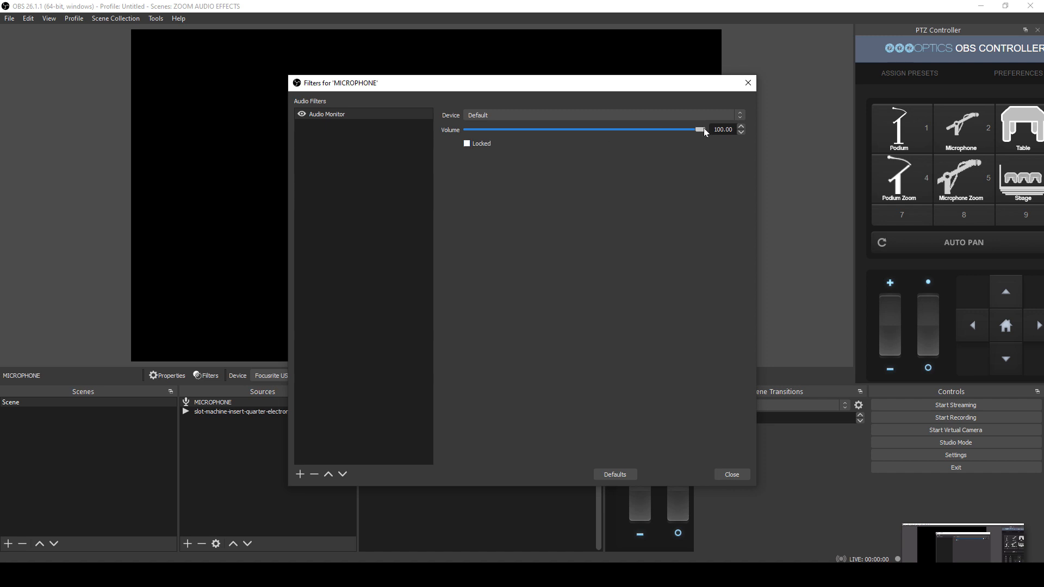
left_click(603, 115)
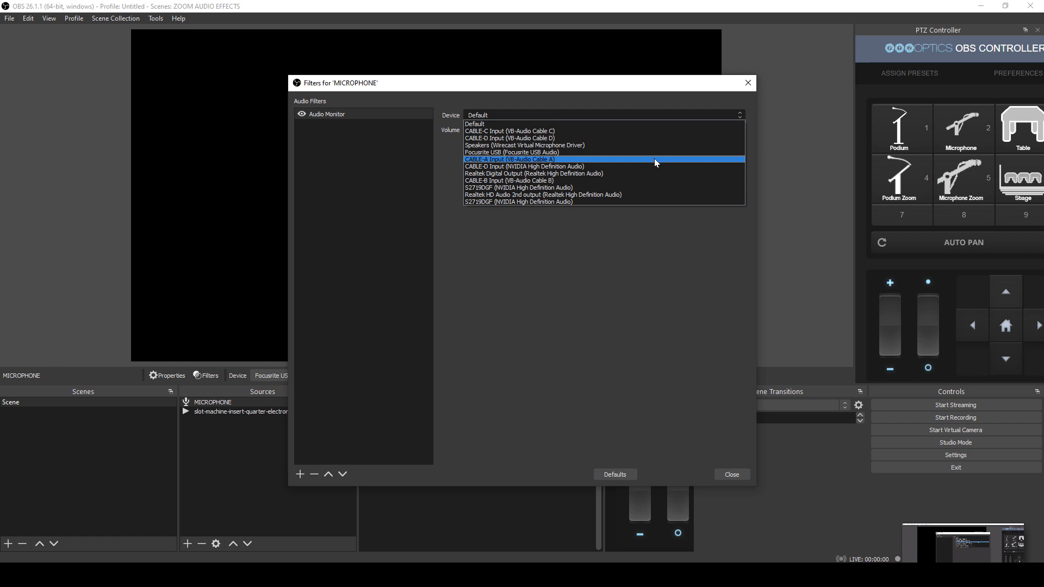
left_click(510, 159)
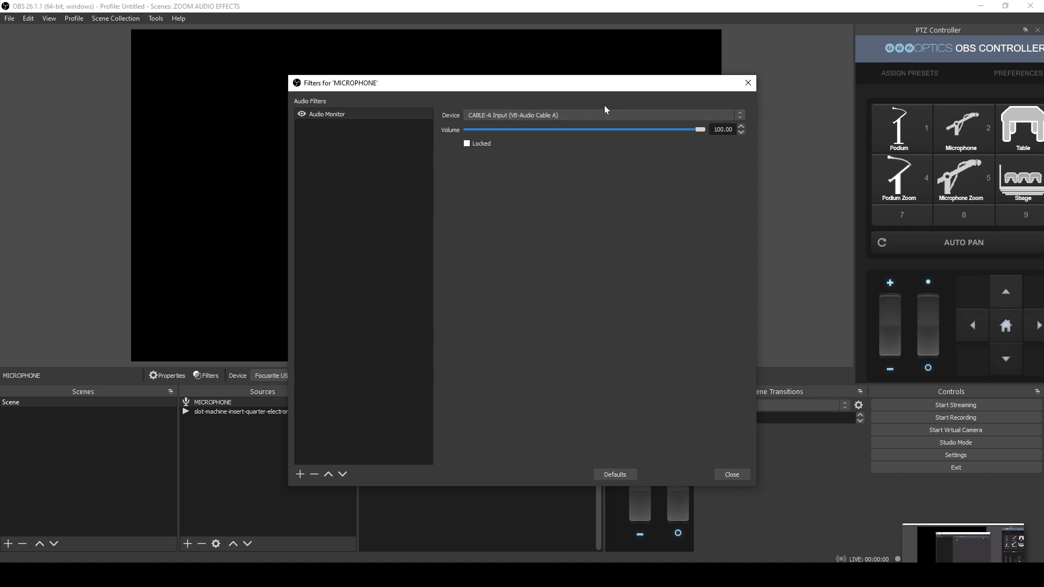
left_click(730, 474)
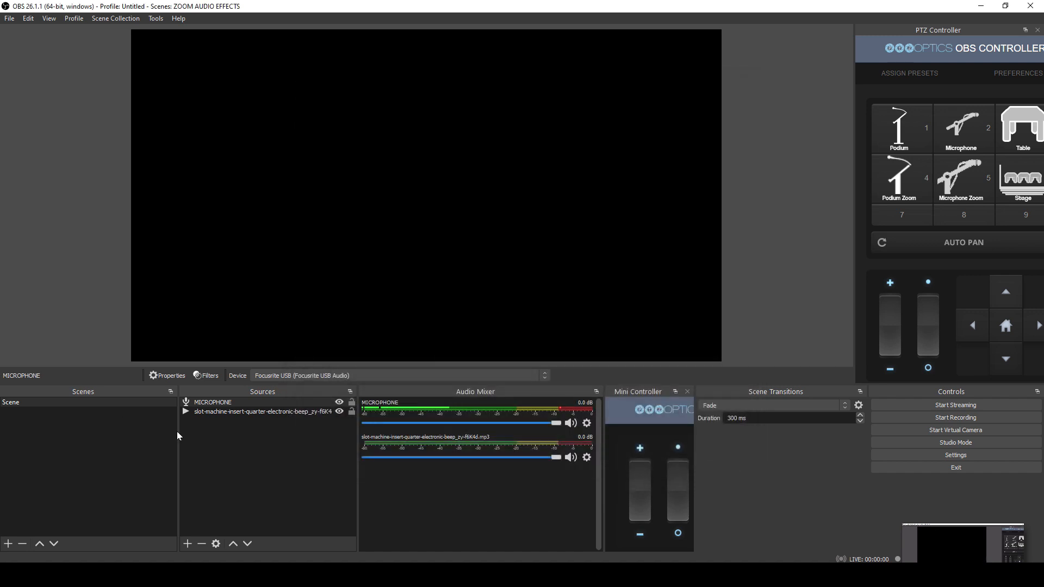
Step: Add an Audio Monitor filter to the slot machine beep source, outputting to CABLE-A Input
right_click(260, 411)
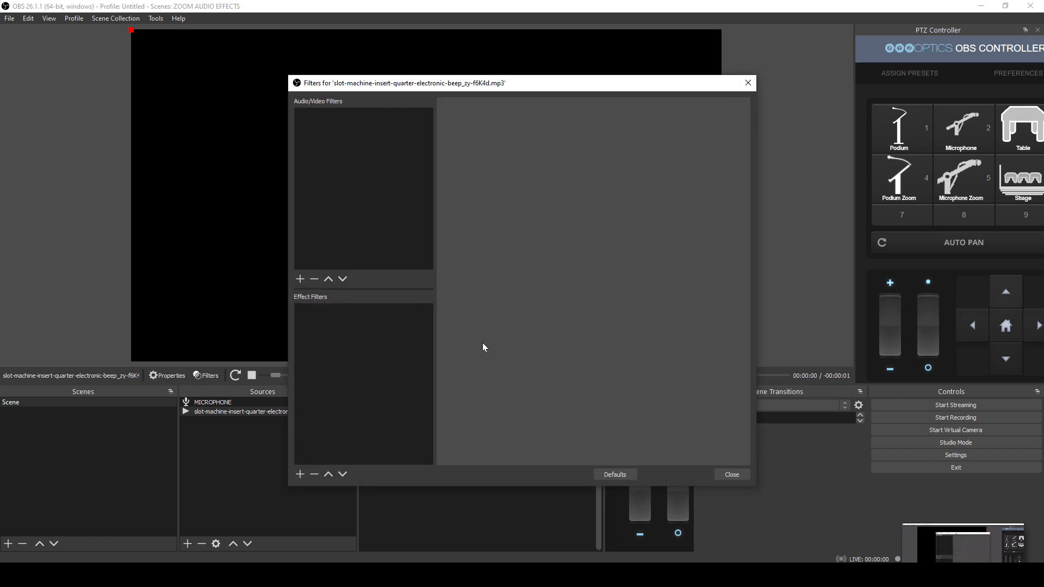
left_click(730, 474)
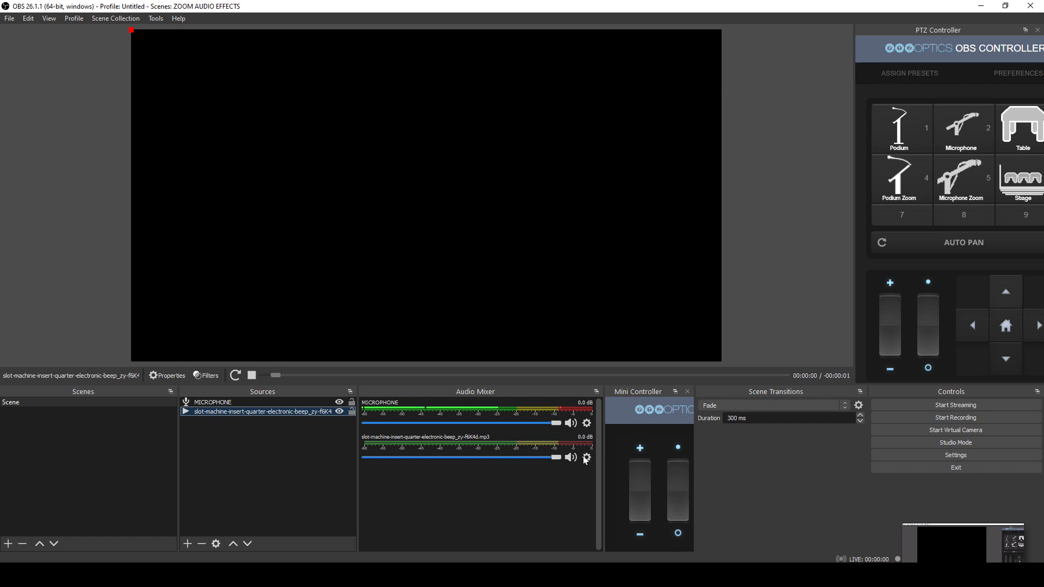
left_click(587, 457)
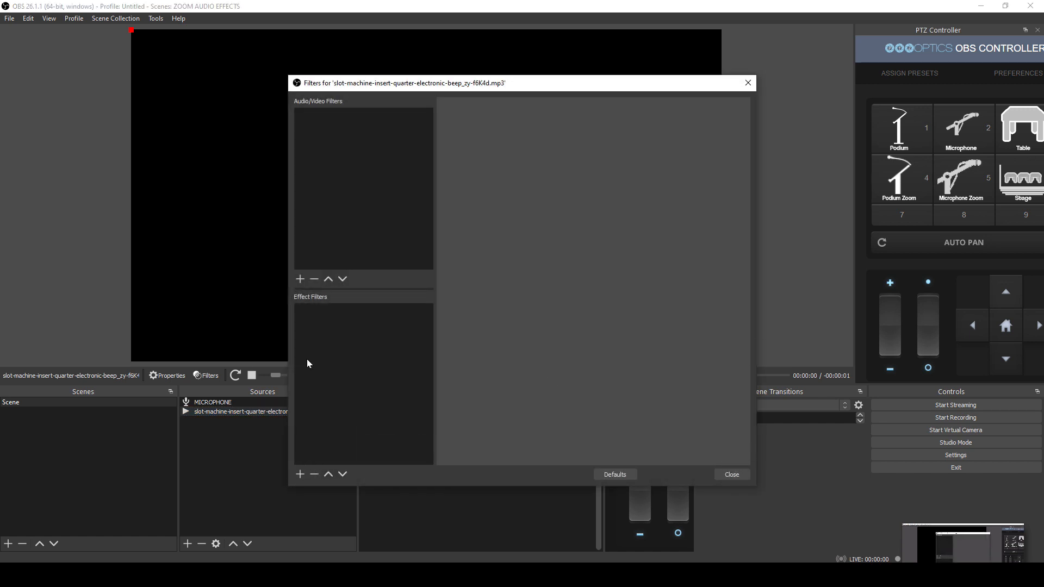
left_click(299, 279)
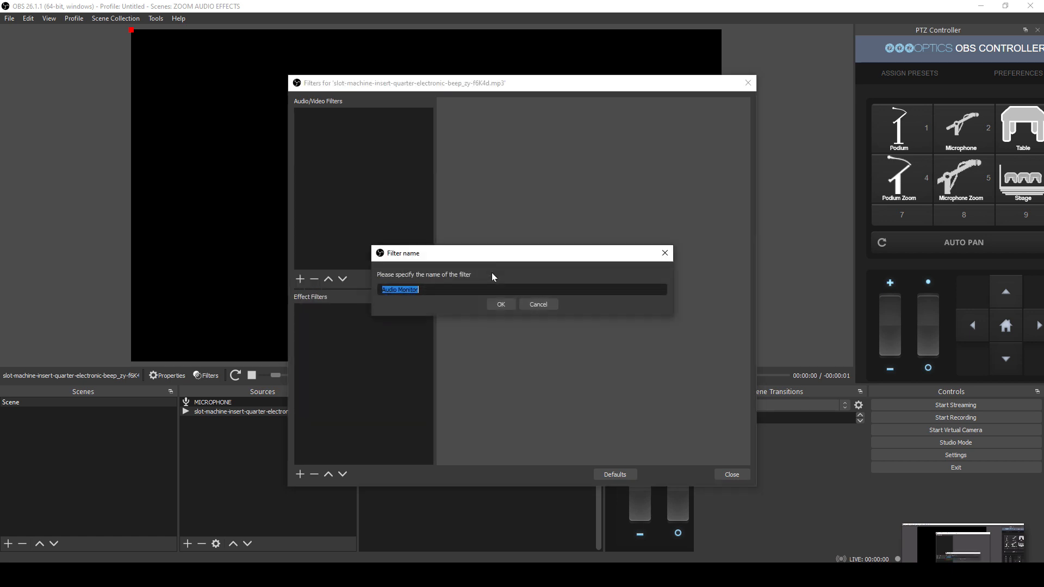
left_click(500, 304)
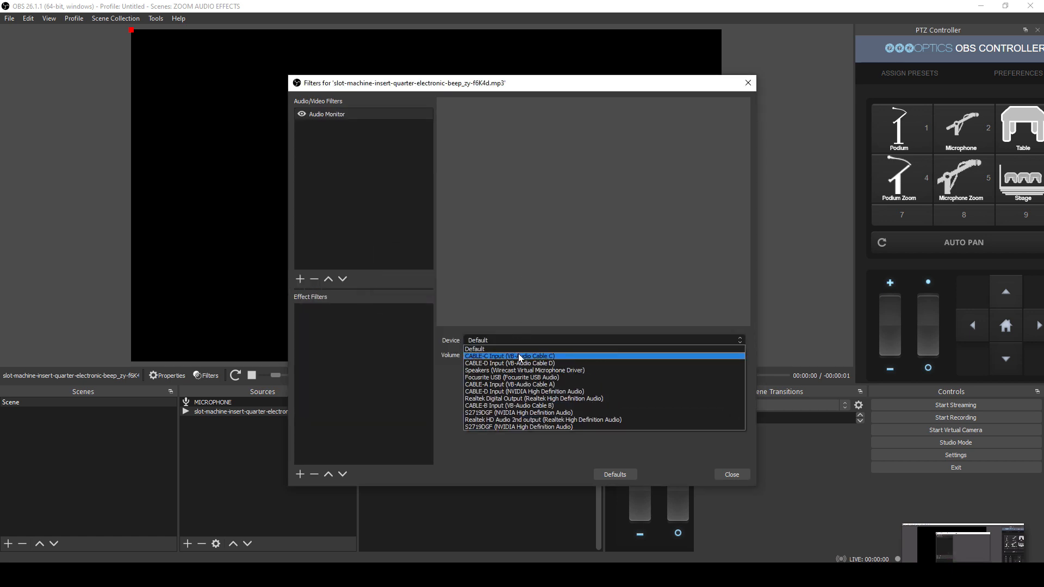
left_click(510, 384)
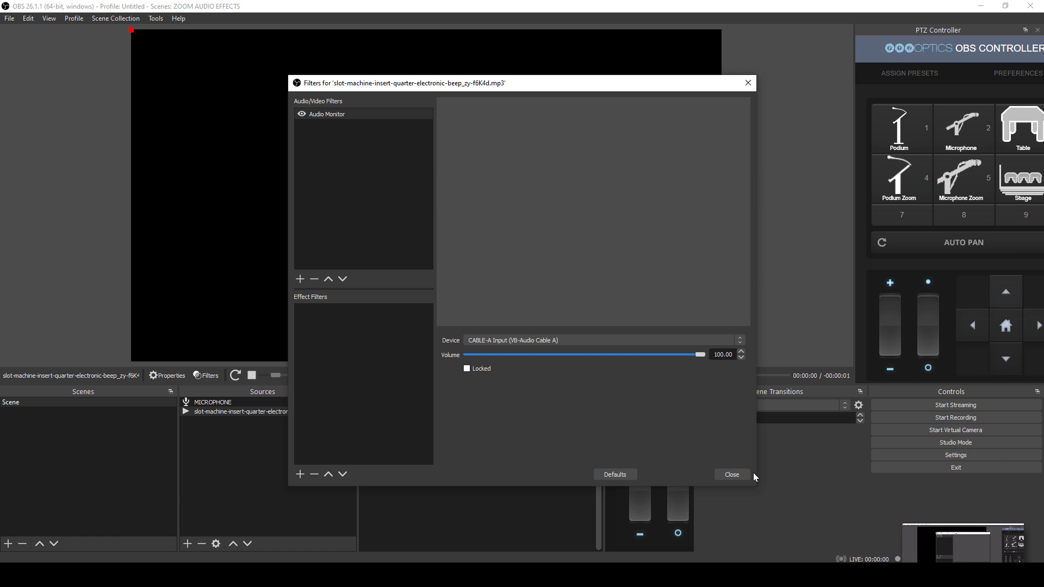
left_click(730, 474)
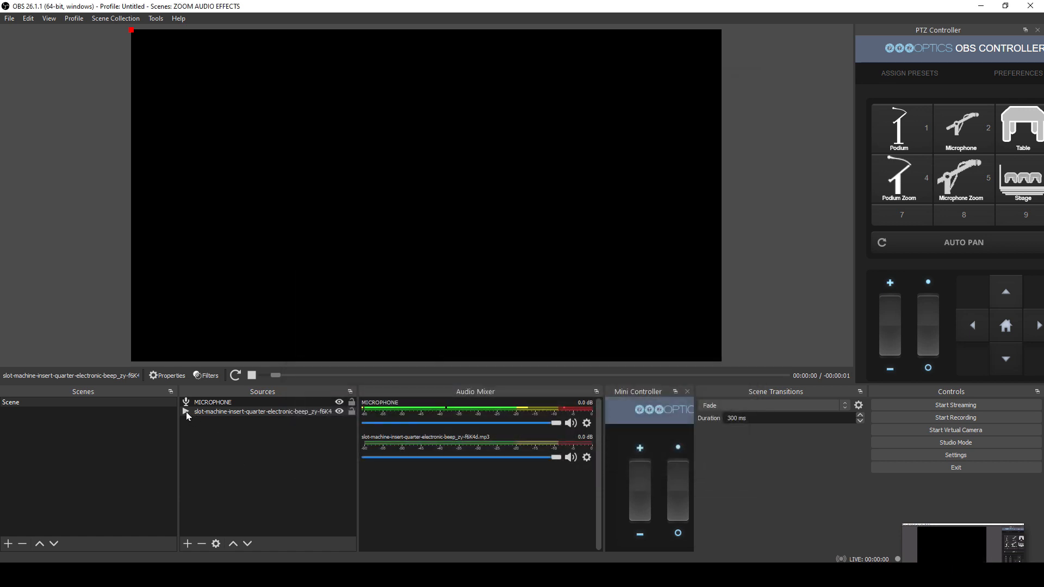
left_click(259, 411)
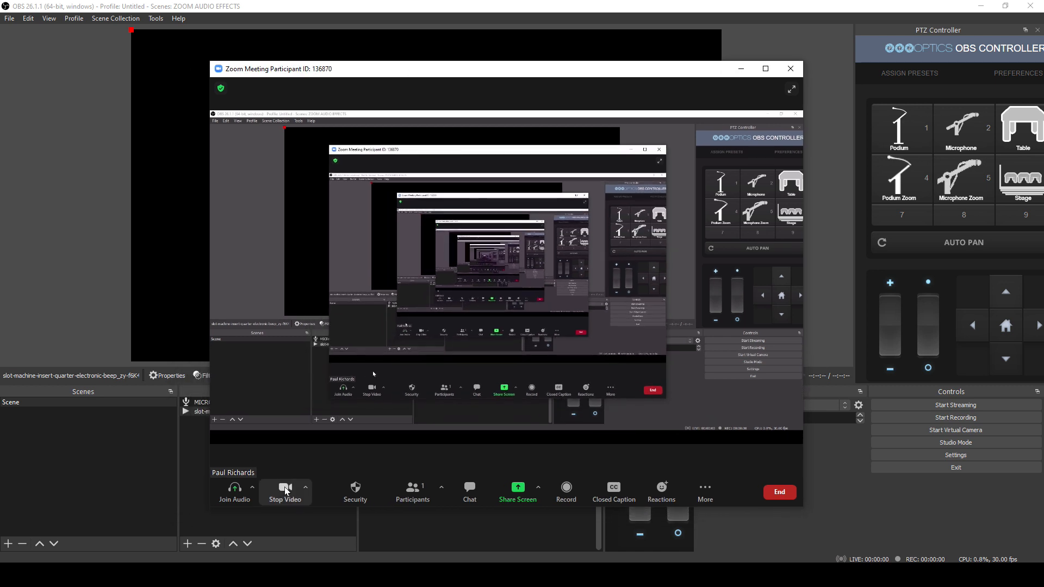
Step: Stop video, join with computer audio, view the microphone list, then minimize Zoom
left_click(285, 492)
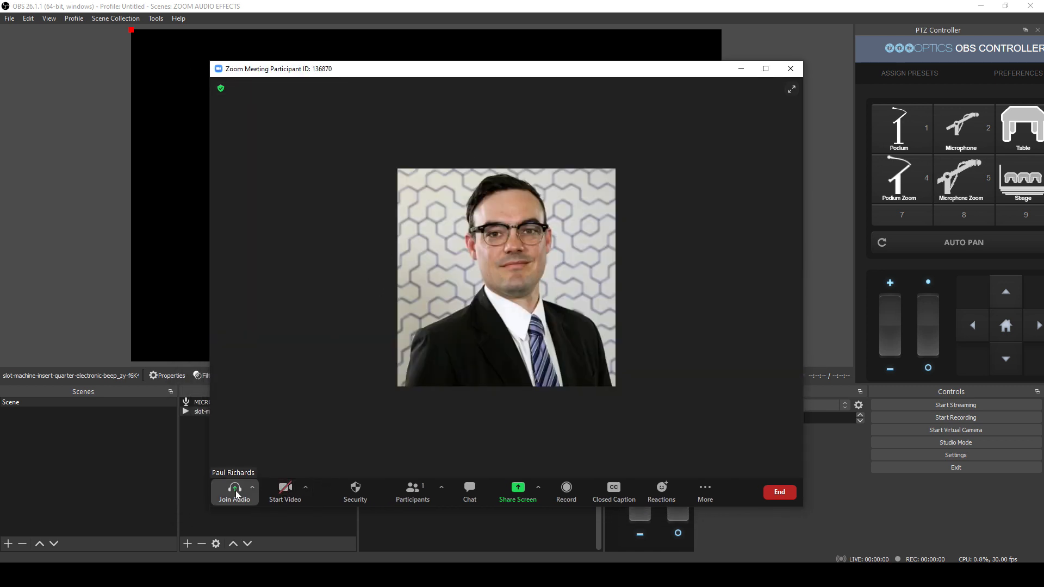
left_click(234, 492)
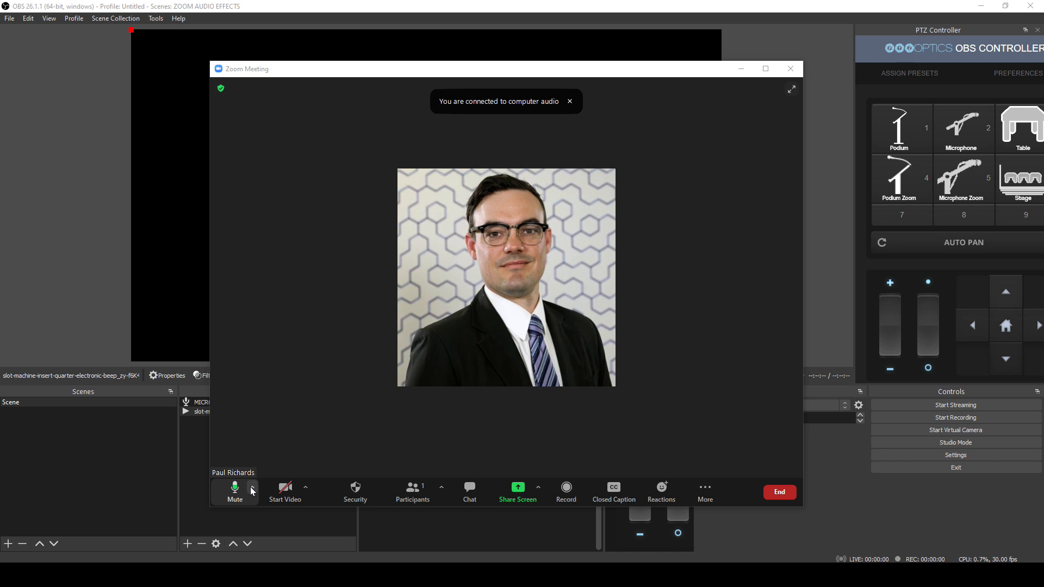
left_click(252, 491)
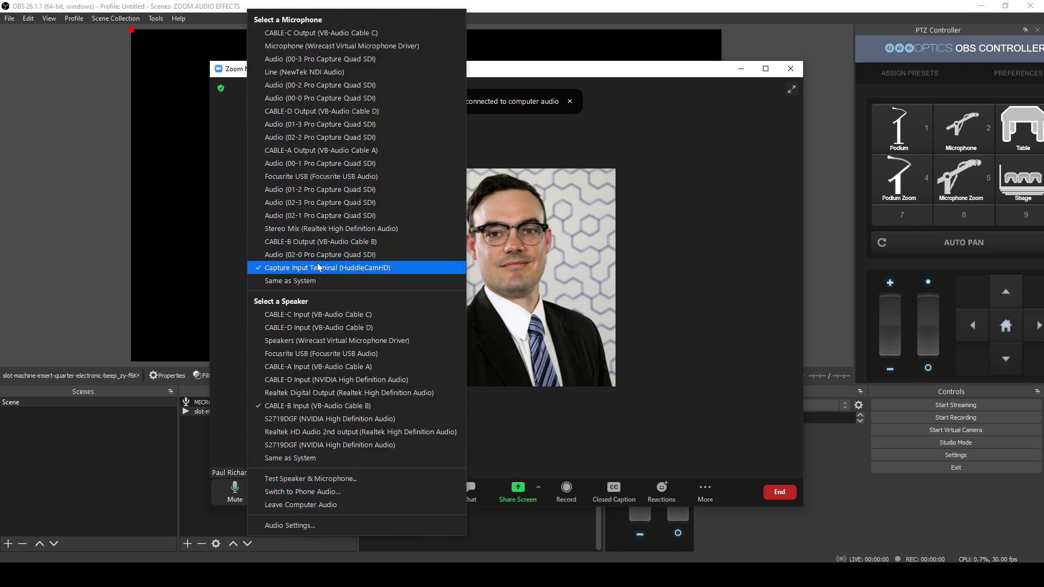
mouse_move(346, 33)
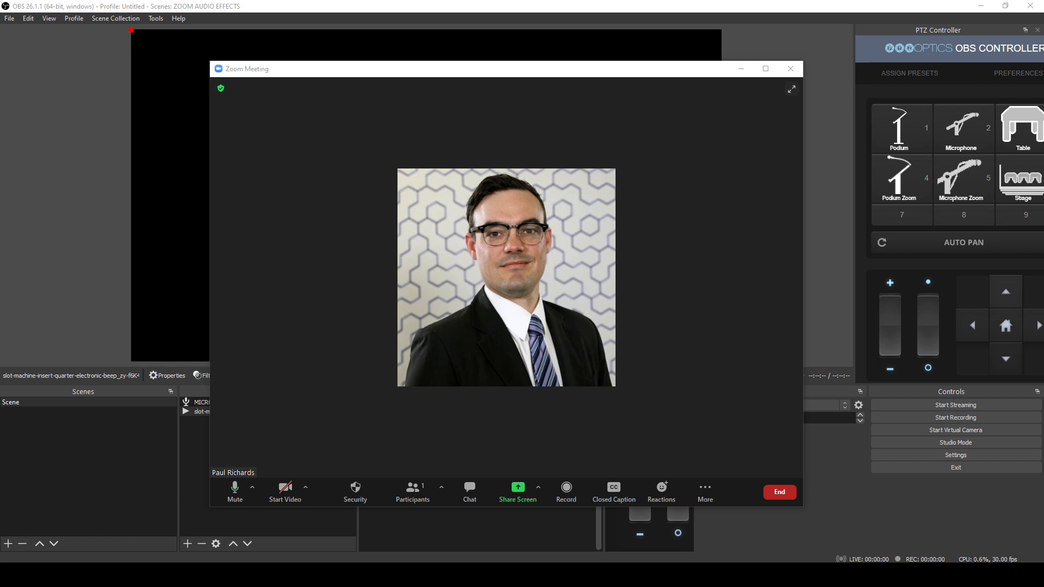
left_click(789, 68)
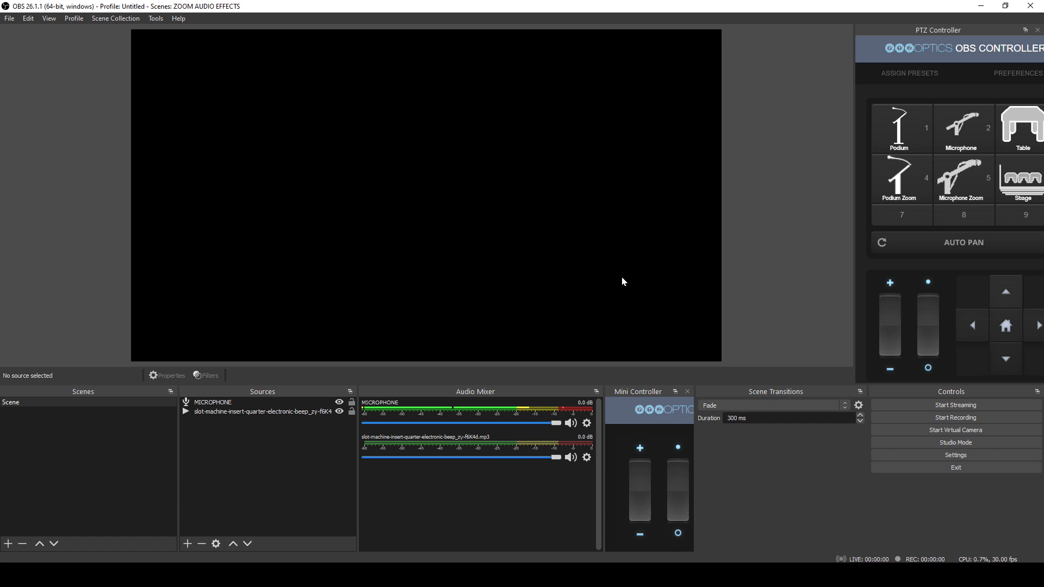
left_click(261, 411)
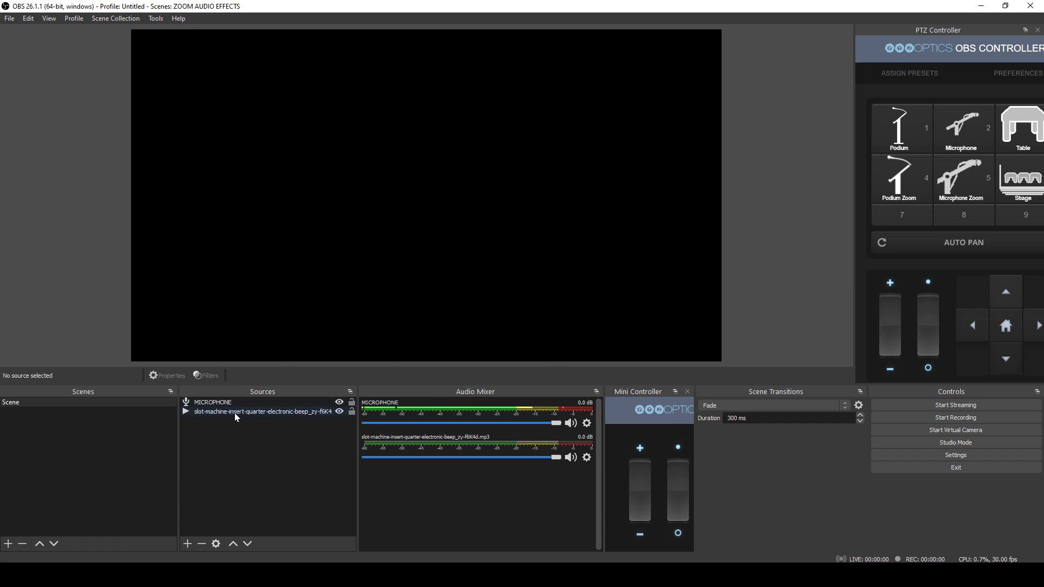